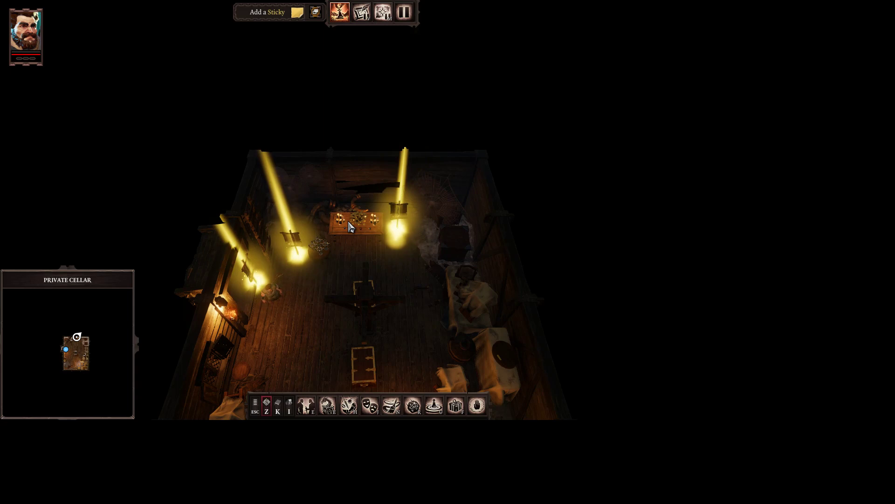
{"action": "mouse_move", "coordinate": [351, 227]}
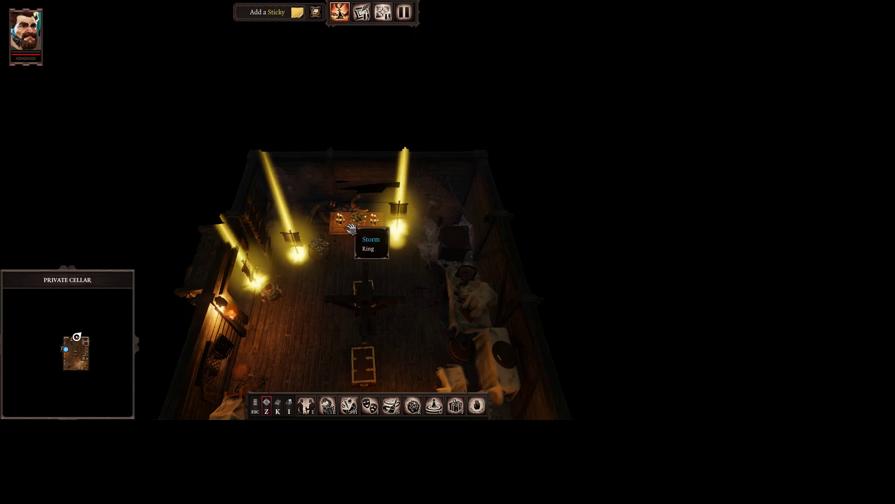
{"action": "mouse_move", "coordinate": [370, 248]}
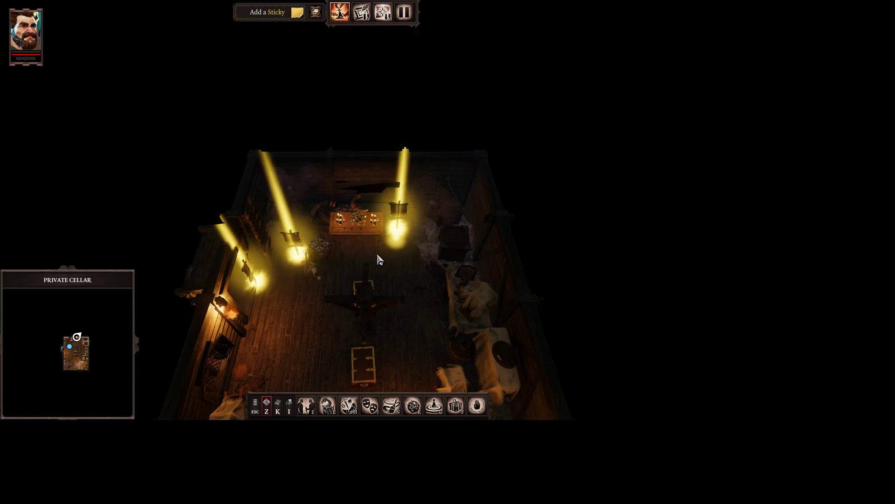
{"action": "mouse_move", "coordinate": [341, 241]}
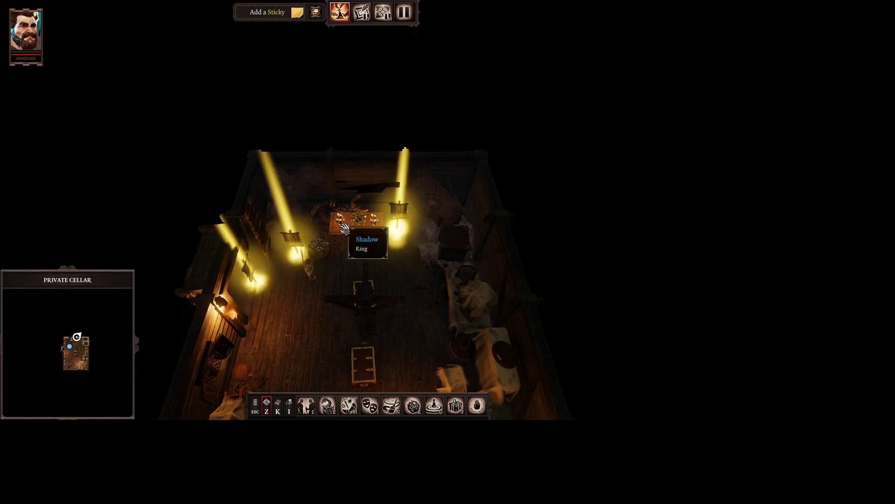
{"action": "mouse_move", "coordinate": [357, 235]}
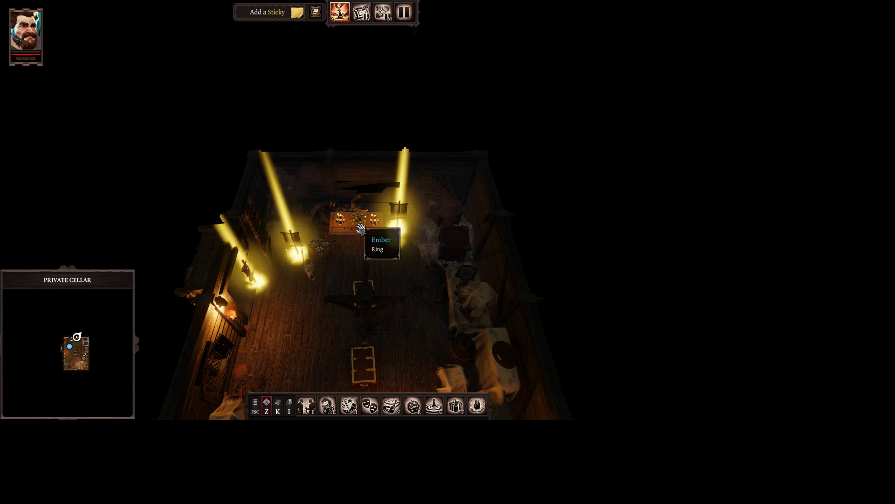
{"action": "mouse_move", "coordinate": [317, 250]}
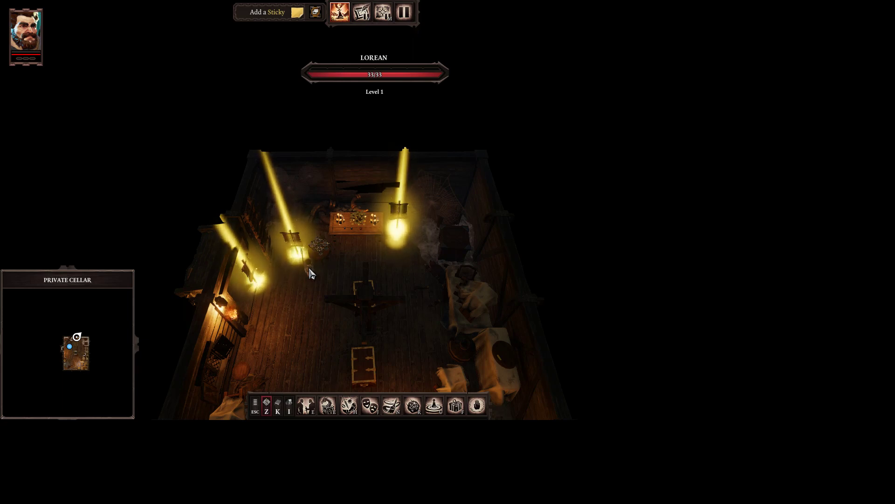
- Bring up Lorean's character sheet on the Skills page
{"action": "right_click", "coordinate": [309, 269]}
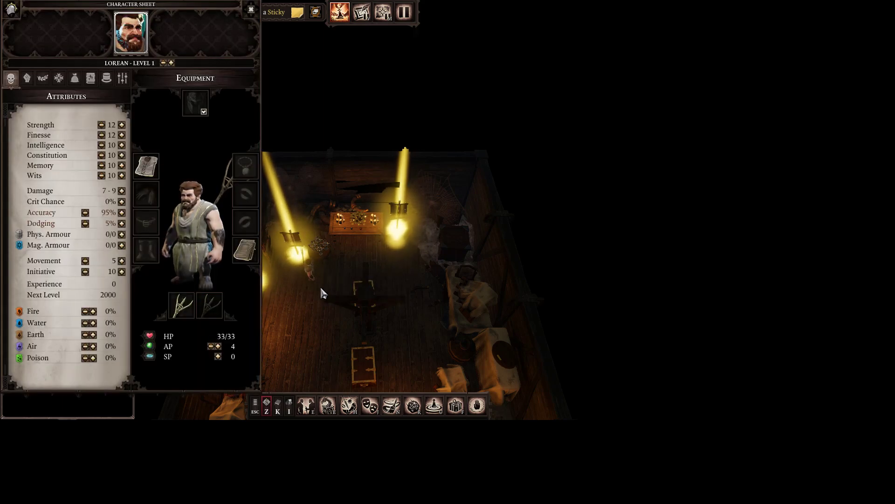
{"action": "mouse_move", "coordinate": [35, 94]}
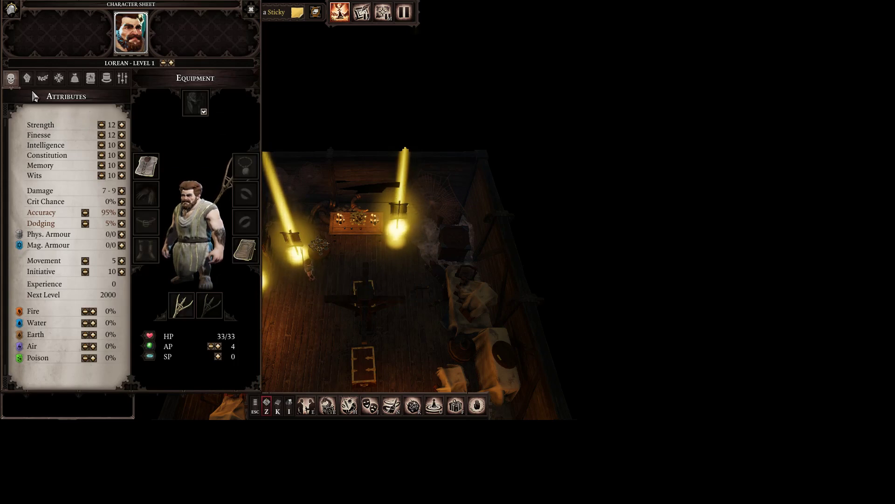
{"action": "left_click", "coordinate": [90, 78]}
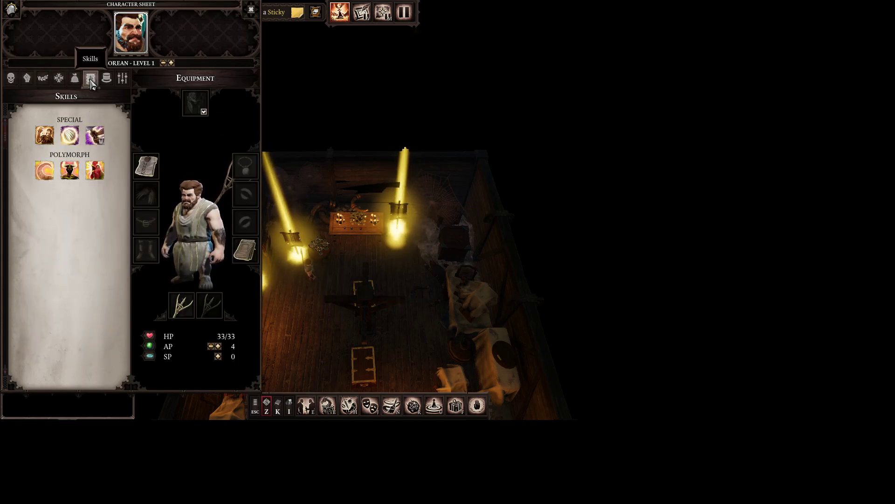
{"action": "mouse_move", "coordinate": [70, 135]}
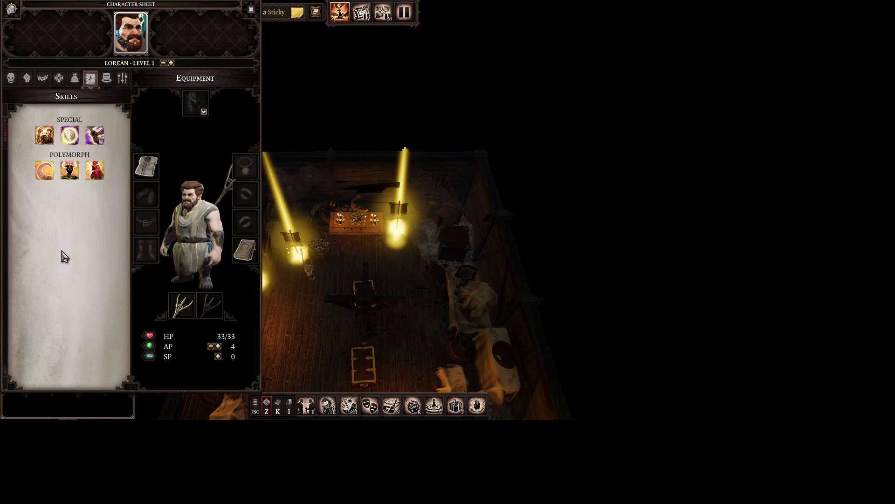
{"action": "mouse_move", "coordinate": [220, 226]}
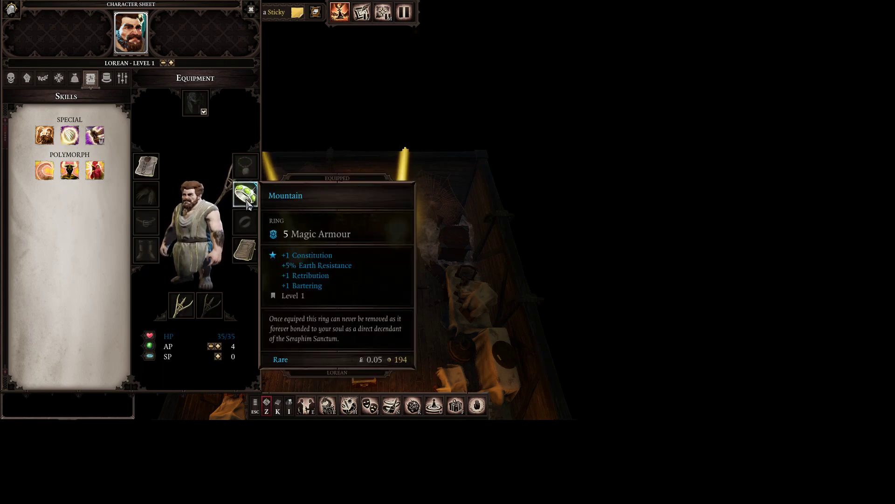
{"action": "mouse_move", "coordinate": [70, 135]}
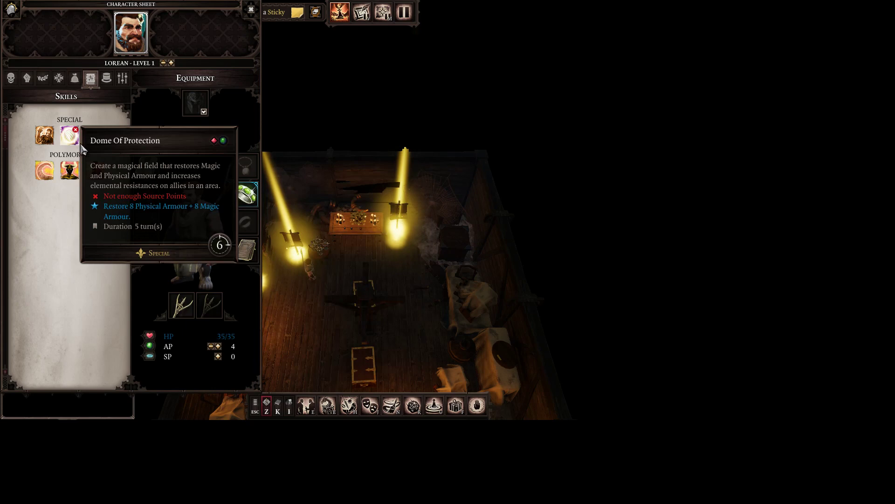
- Bring up the context actions for the equipped Mountain ring
{"action": "right_click", "coordinate": [245, 192]}
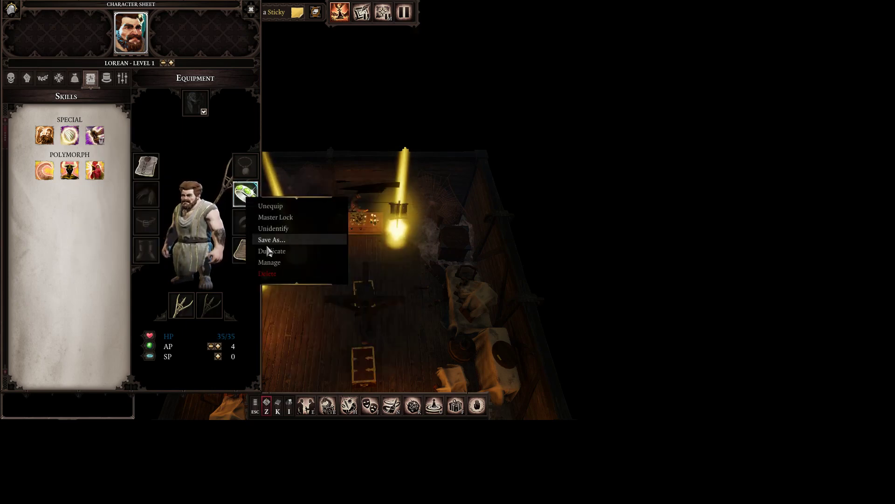
- Choose Manage to show the Mountain ring's item sheet
{"action": "left_click", "coordinate": [269, 262]}
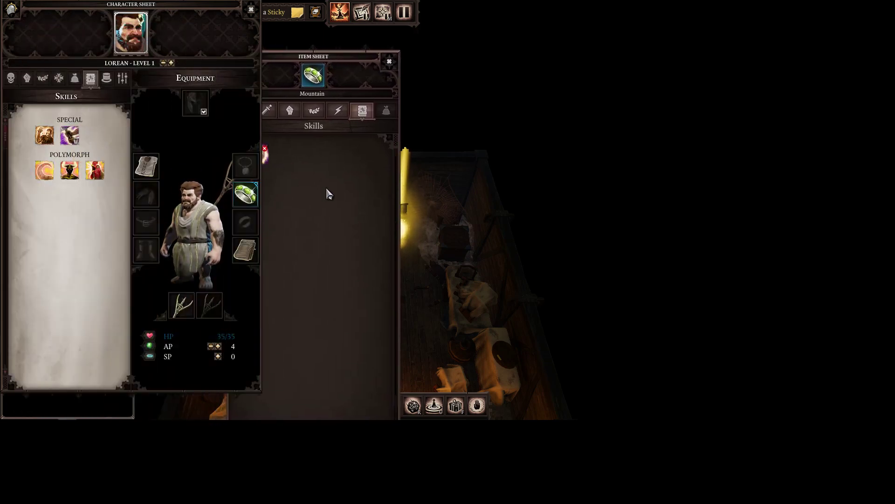
{"action": "mouse_move", "coordinate": [246, 194]}
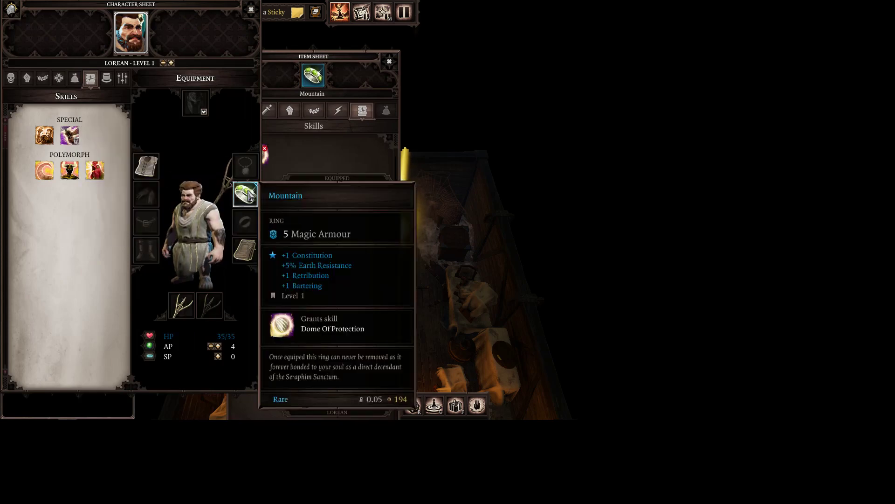